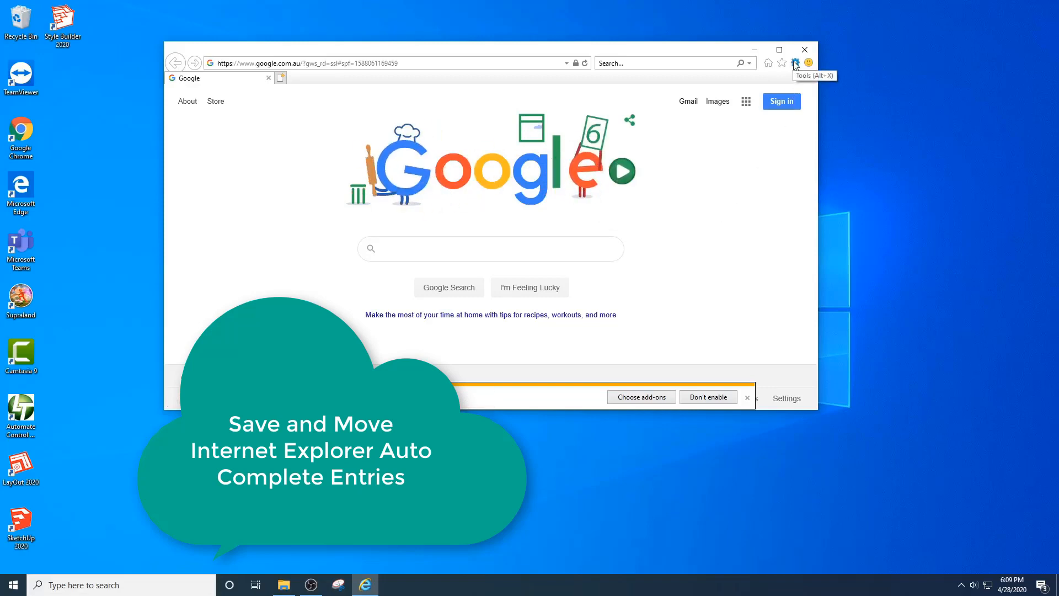
# Open Internet Explorer's Internet Options dialog from the Tools menu, then close it.
pyautogui.click(795, 62)
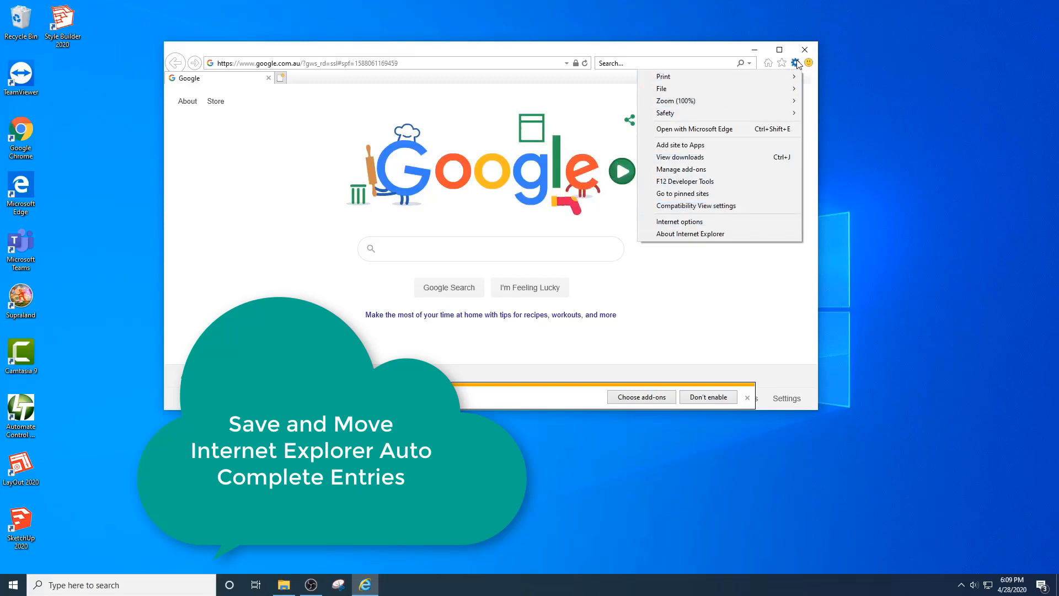
pyautogui.click(679, 222)
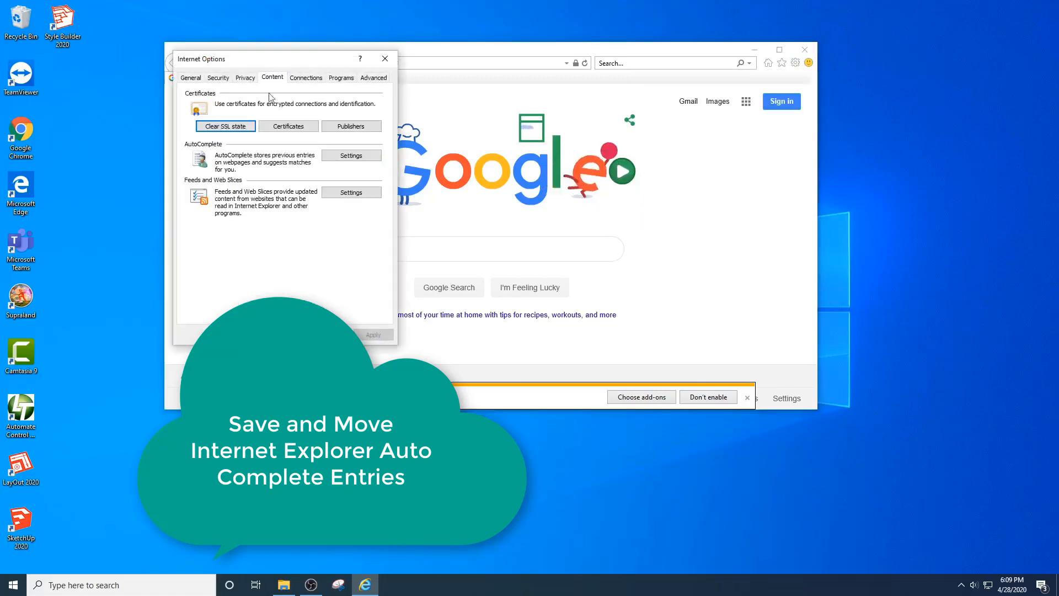
pyautogui.click(351, 155)
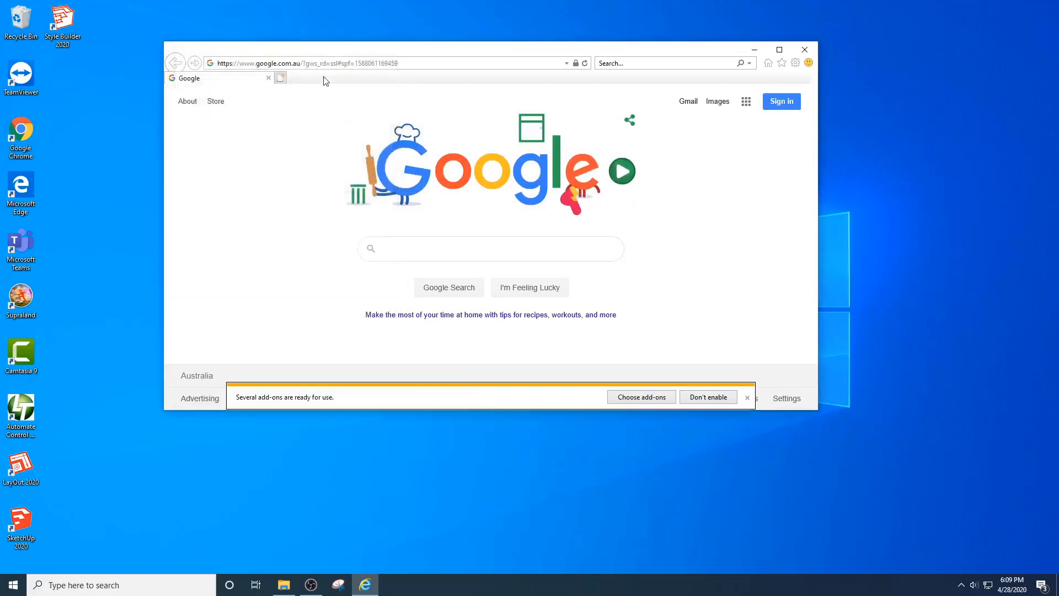
# Go to computerhope.com, search the site for 'testentry', then type 't' to check suggestions.
pyautogui.write('computerhope.com/')
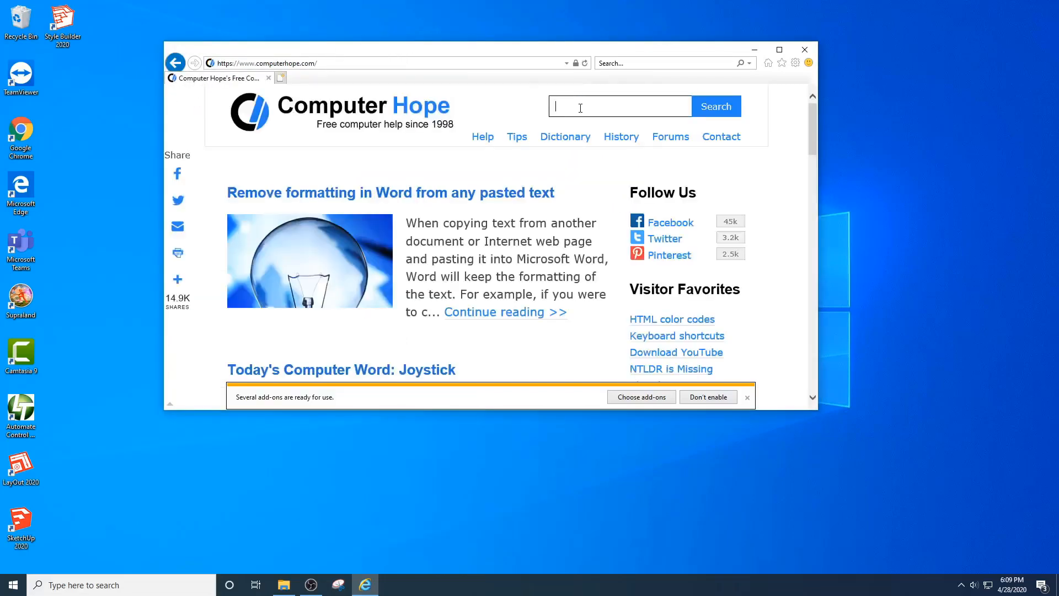
pyautogui.write('test')
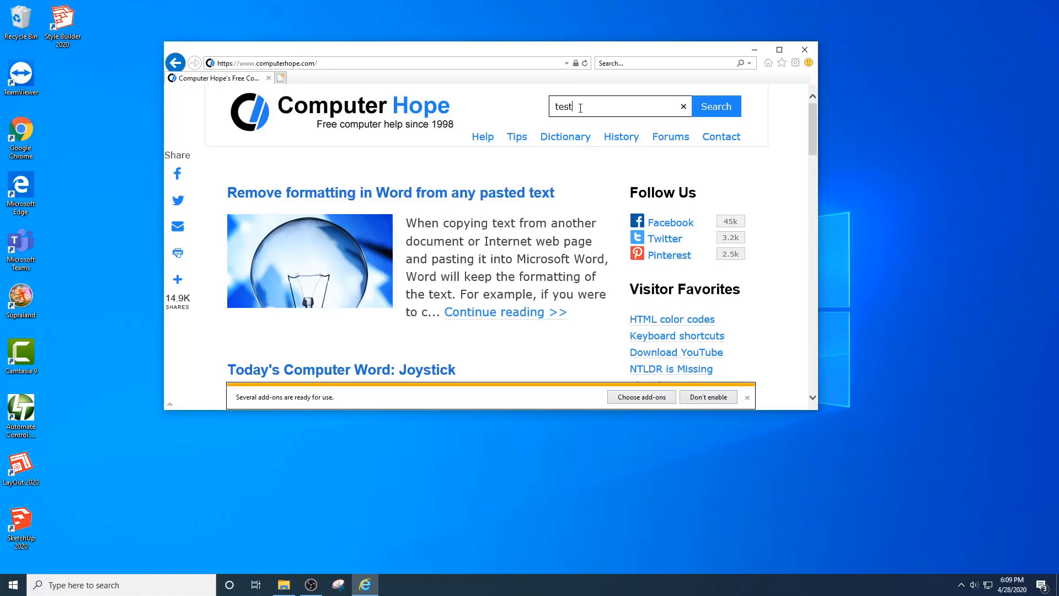
pyautogui.click(715, 106)
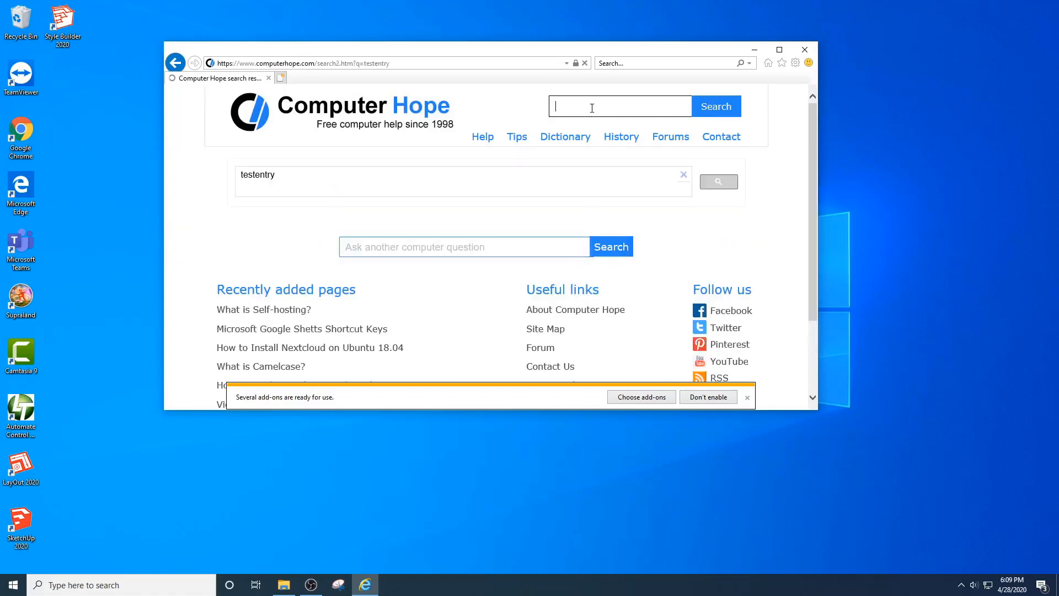
pyautogui.write('t')
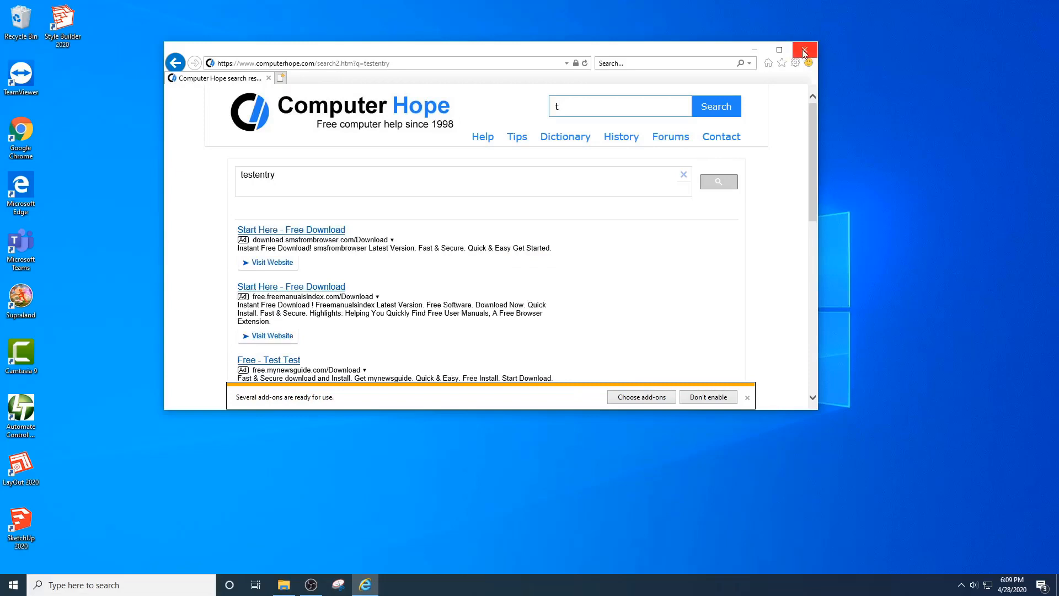
pyautogui.moveTo(803, 51)
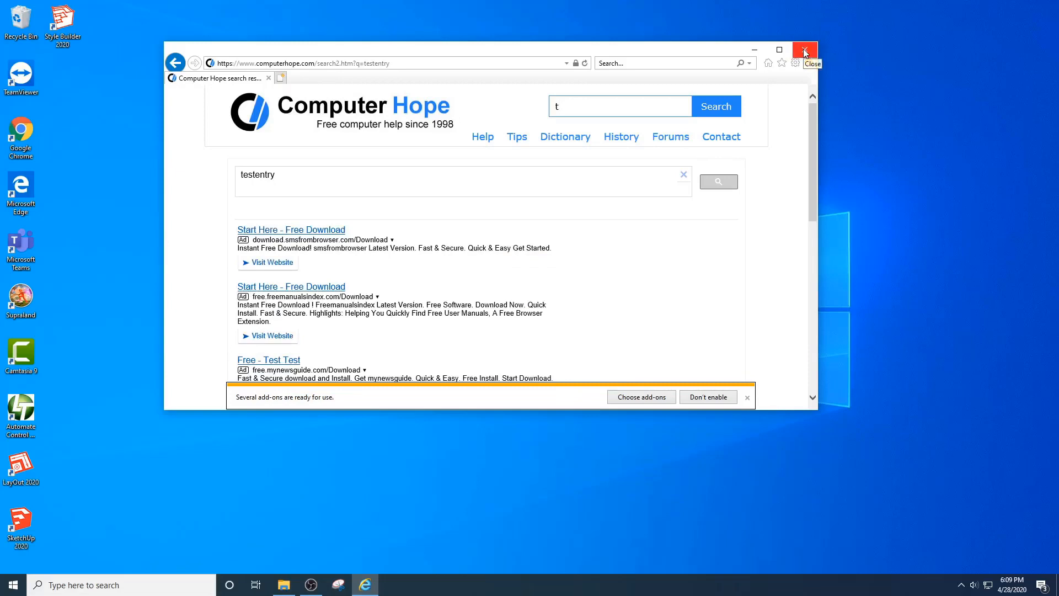
pyautogui.moveTo(791, 54)
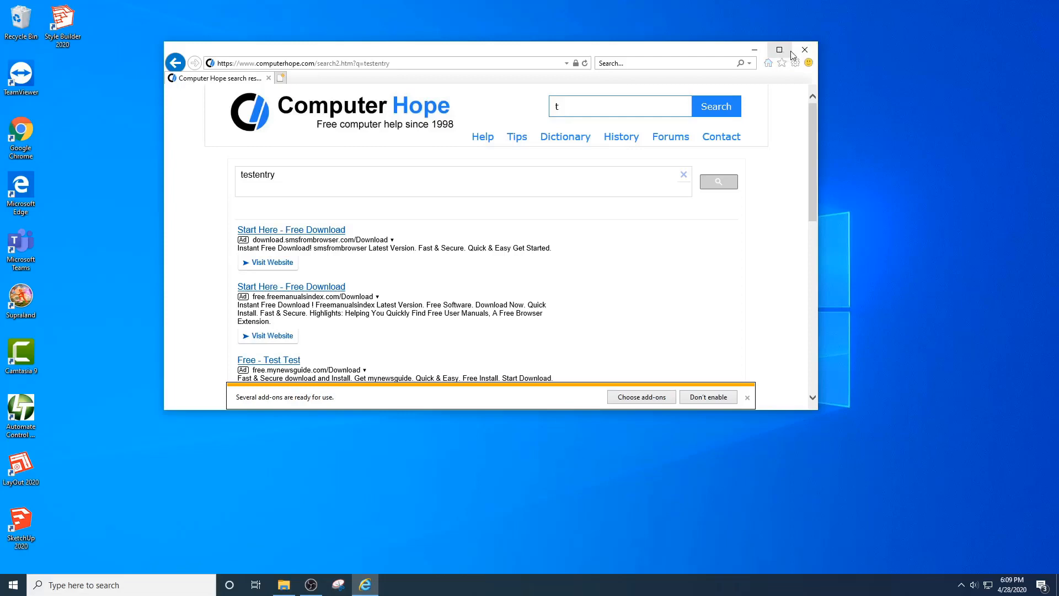
pyautogui.moveTo(309, 493)
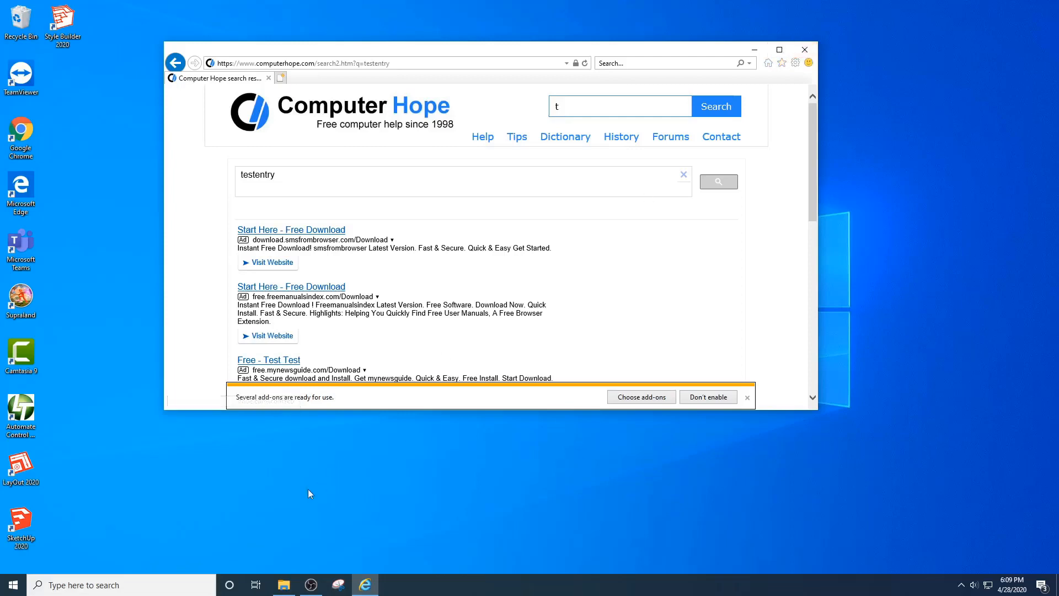
# Search the taskbar for 'regedit.exe' to launch Registry Editor.
pyautogui.click(121, 584)
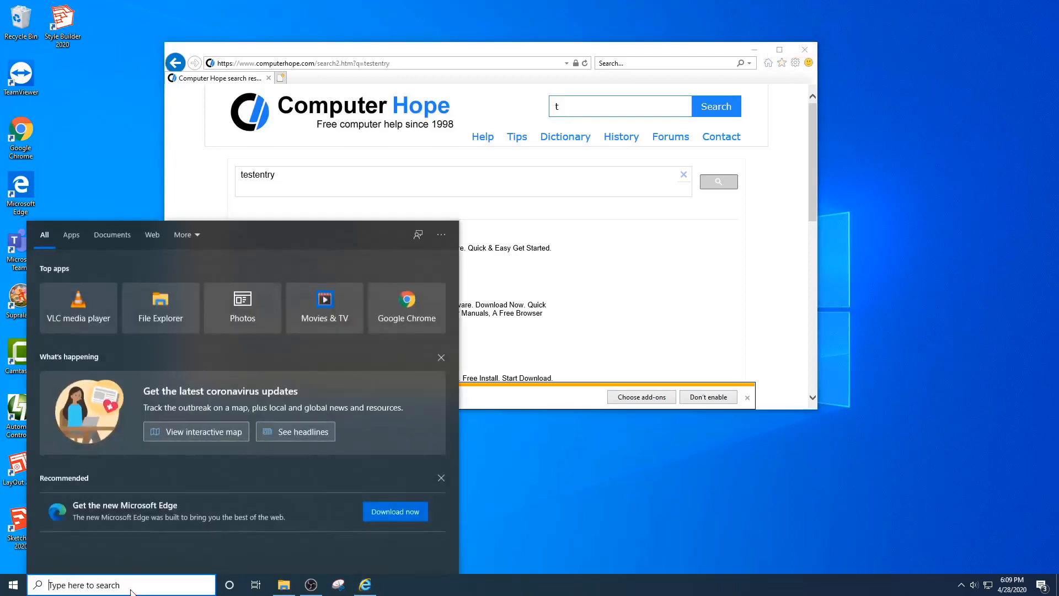
pyautogui.write('regedit.exe')
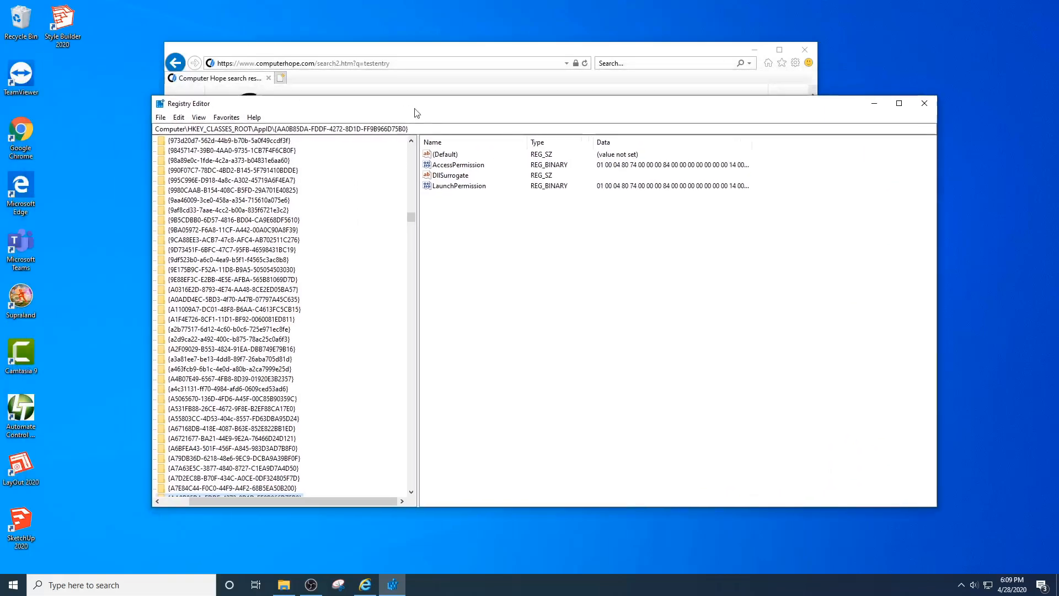
# Collapse HKEY_CLASSES_ROOT and navigate HKEY_CURRENT_USER to Internet Explorer\IntelliForms, revealing FormData.
pyautogui.click(410, 150)
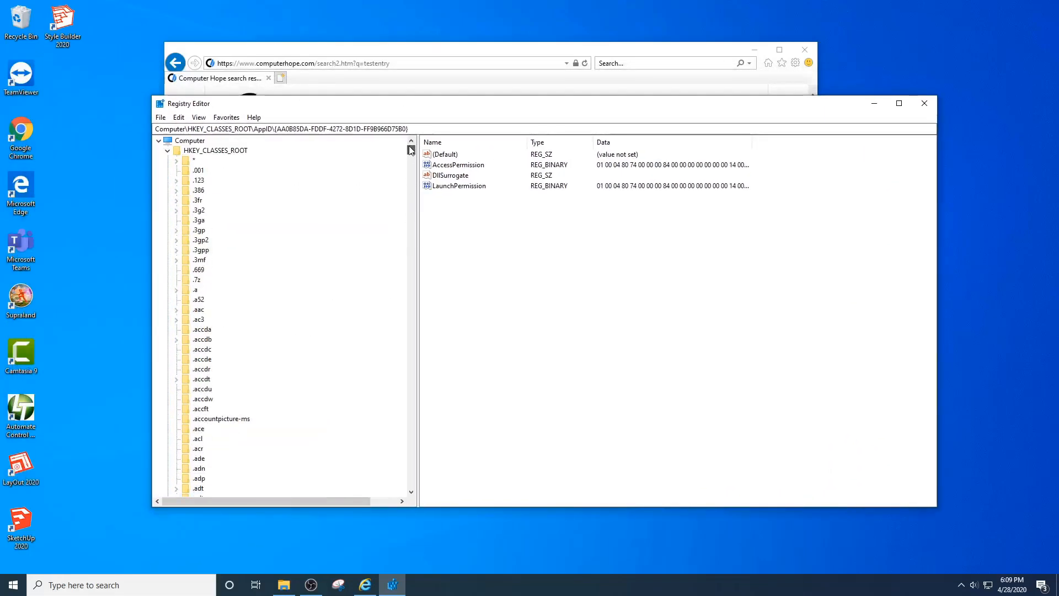
pyautogui.click(175, 150)
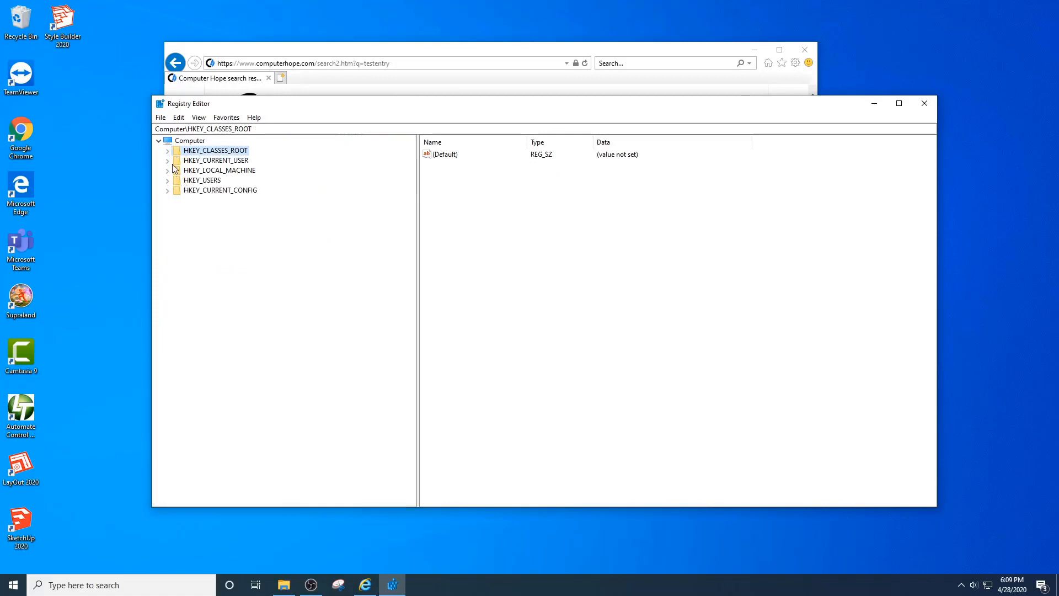
pyautogui.click(167, 160)
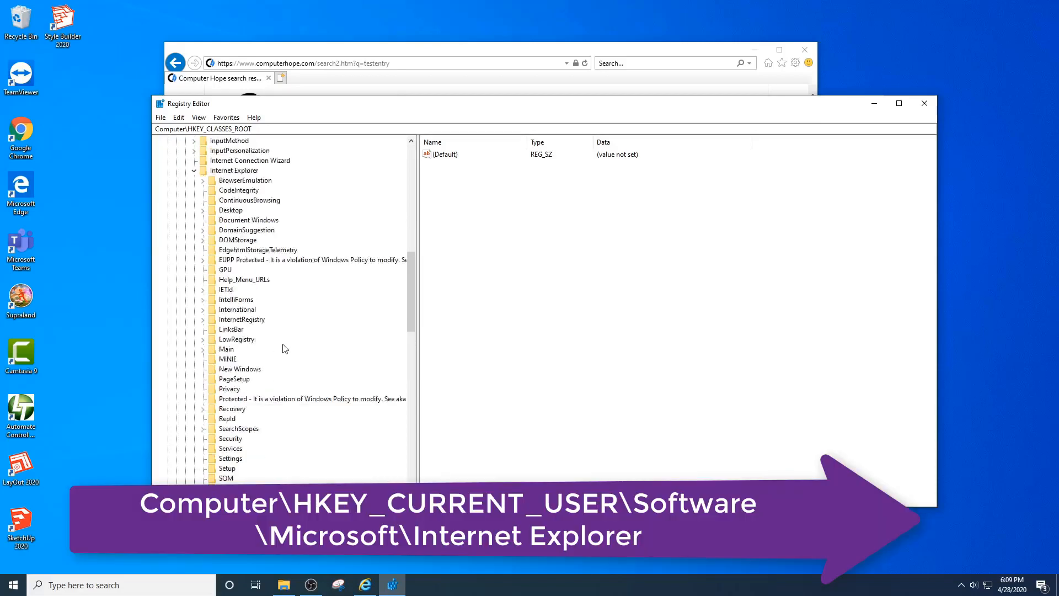
pyautogui.scroll(-3)
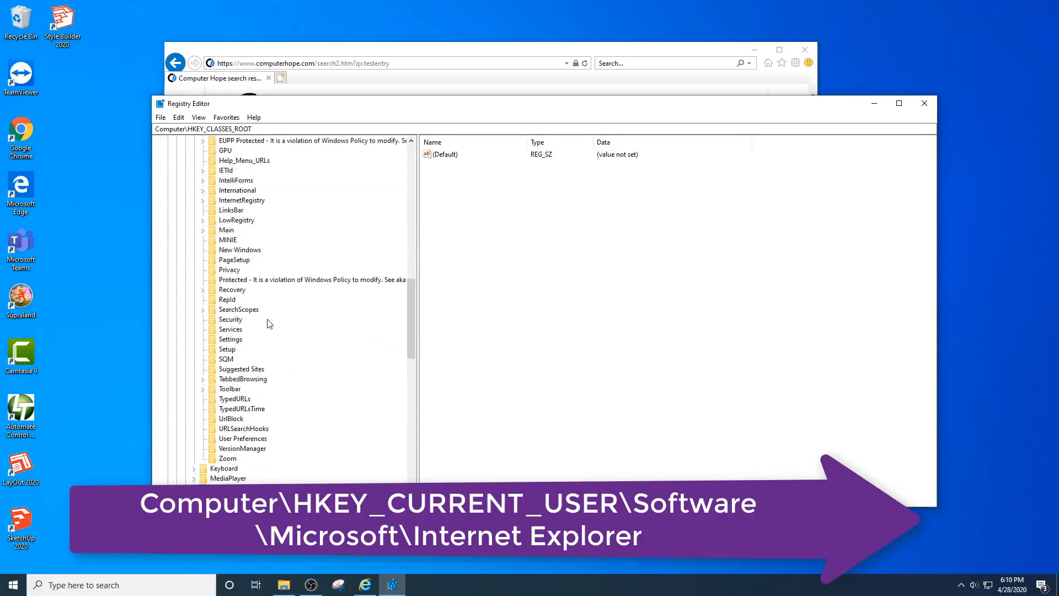
pyautogui.click(236, 210)
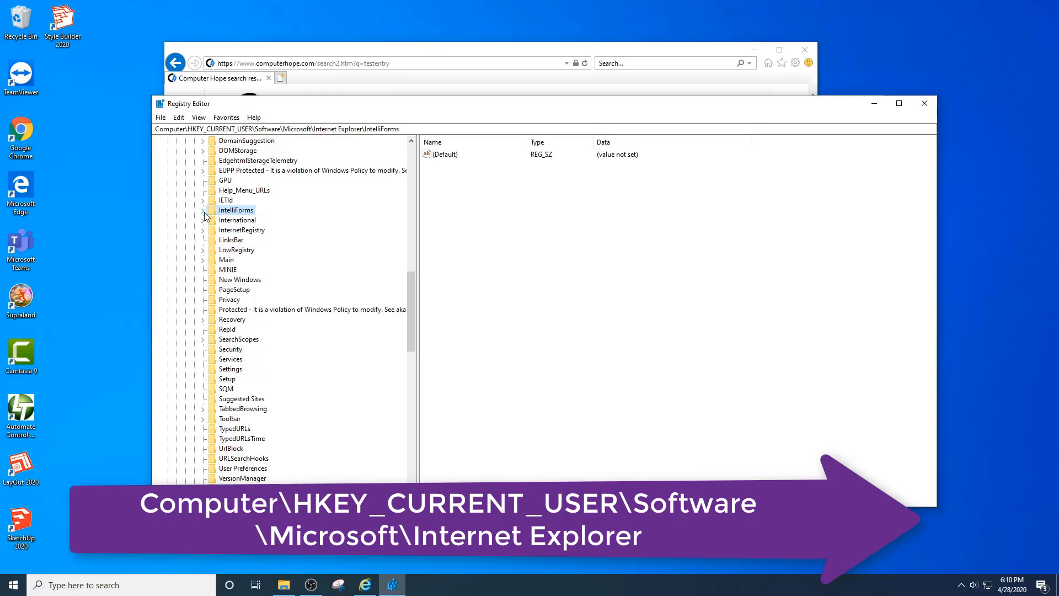
pyautogui.click(203, 211)
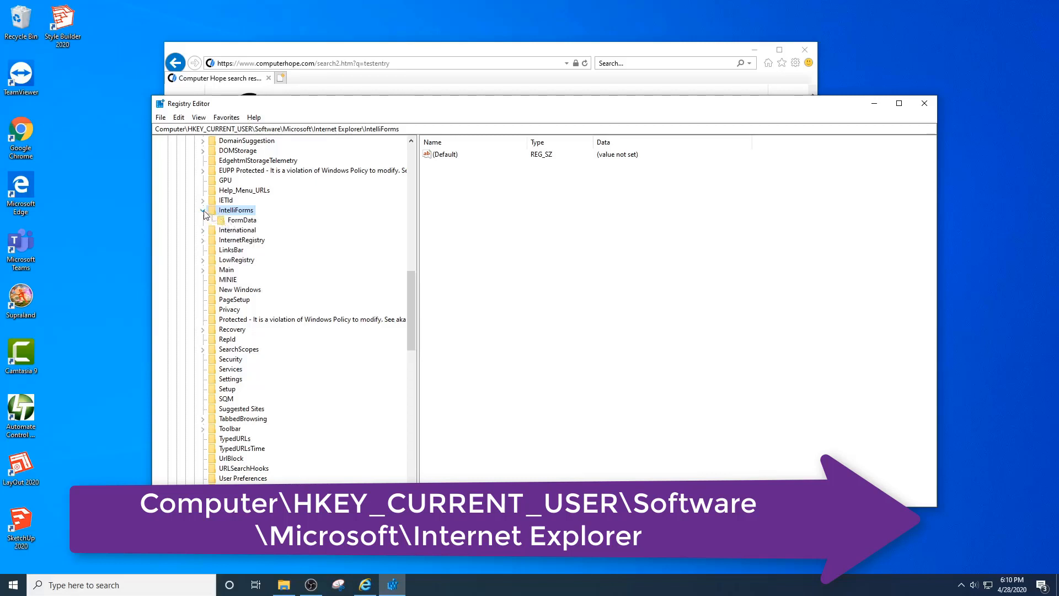
pyautogui.click(205, 214)
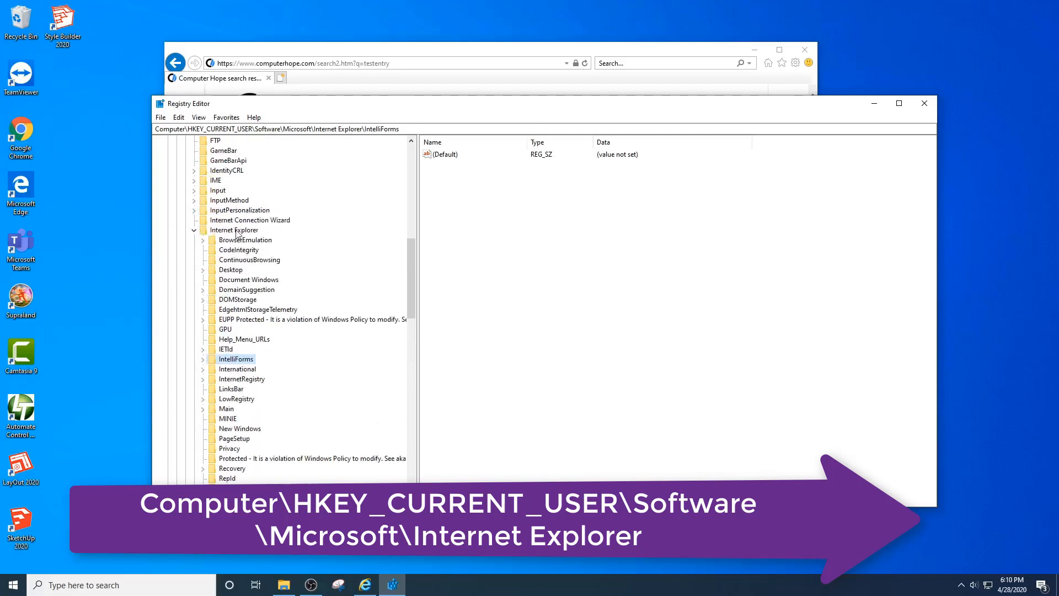
# Export the Internet Explorer key to 'autocomplete' on the Desktop.
pyautogui.rightClick(233, 229)
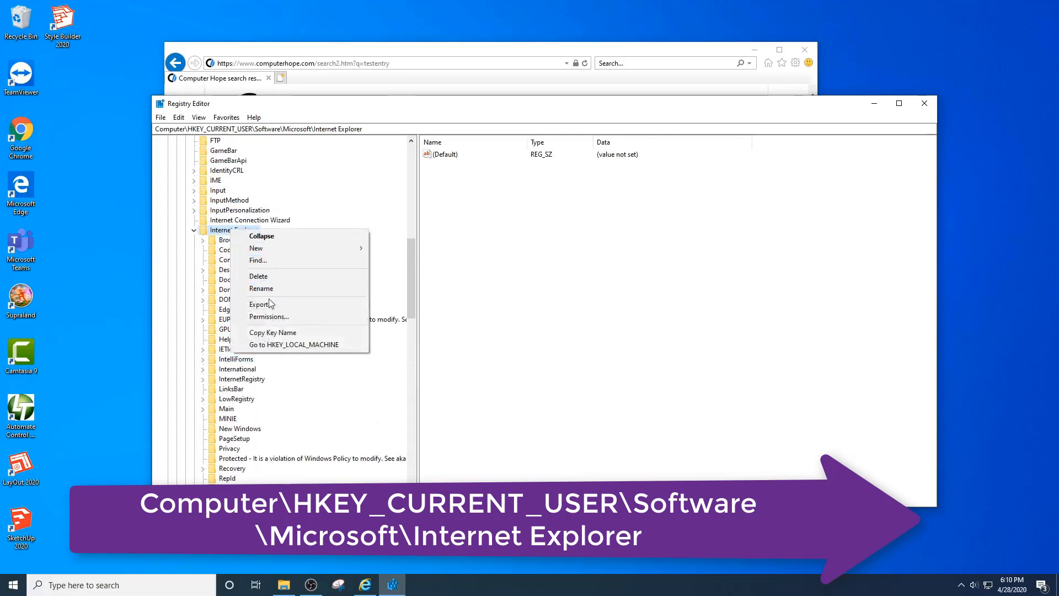
pyautogui.click(259, 303)
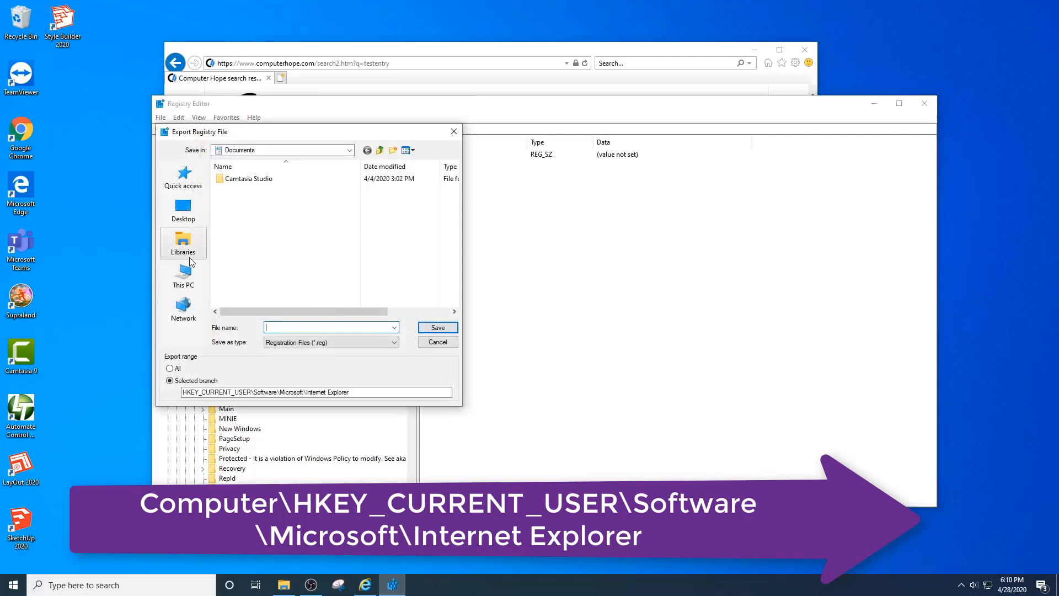
pyautogui.click(182, 210)
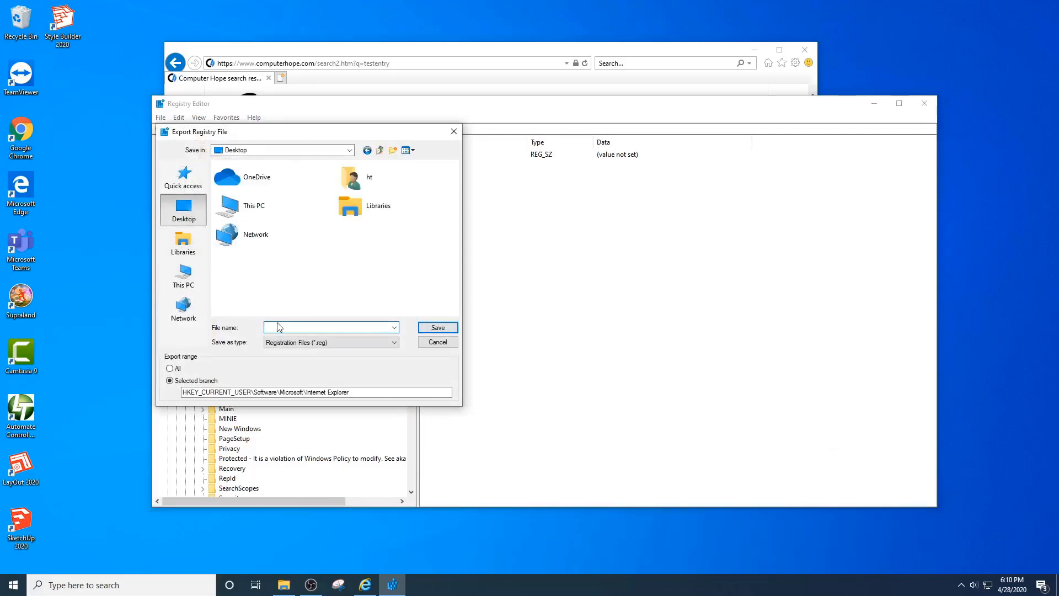
pyautogui.click(327, 327)
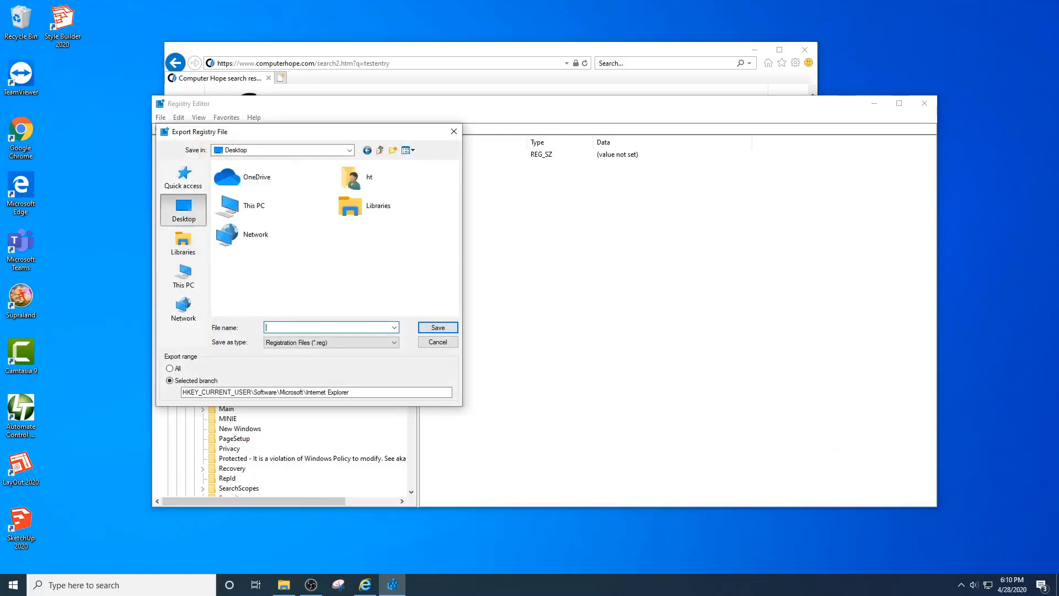
pyautogui.click(436, 327)
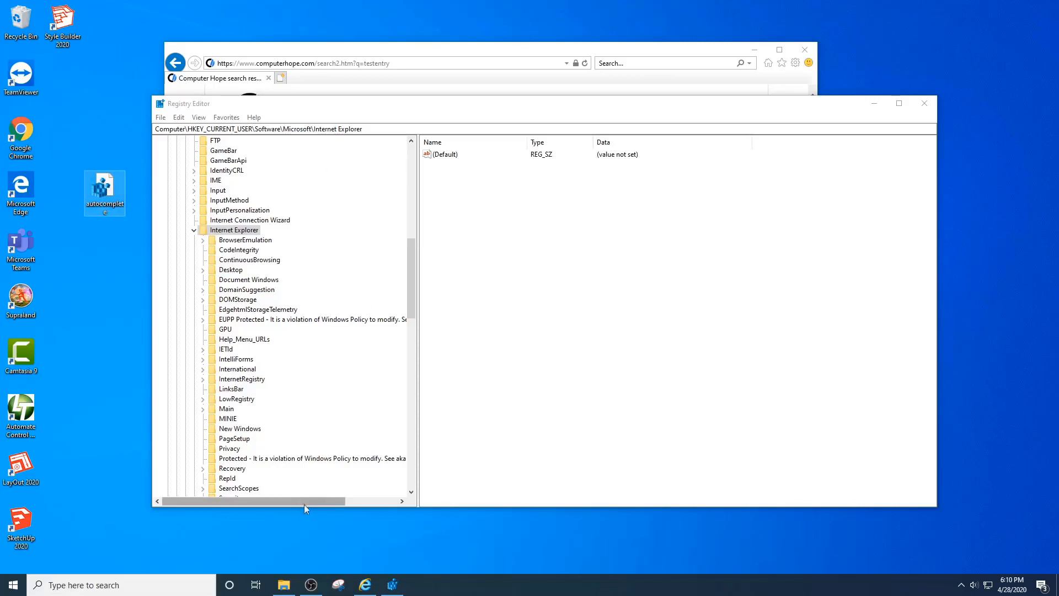
pyautogui.click(283, 585)
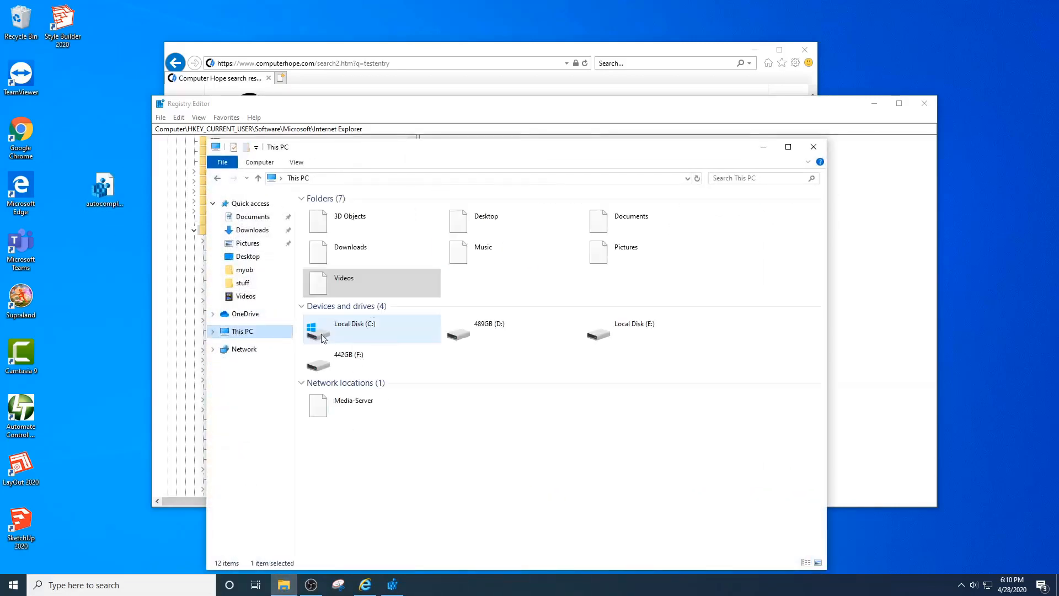
# Browse via C:, Users and %appdata% to Roaming\Microsoft\Protect and show view settings.
pyautogui.doubleClick(354, 324)
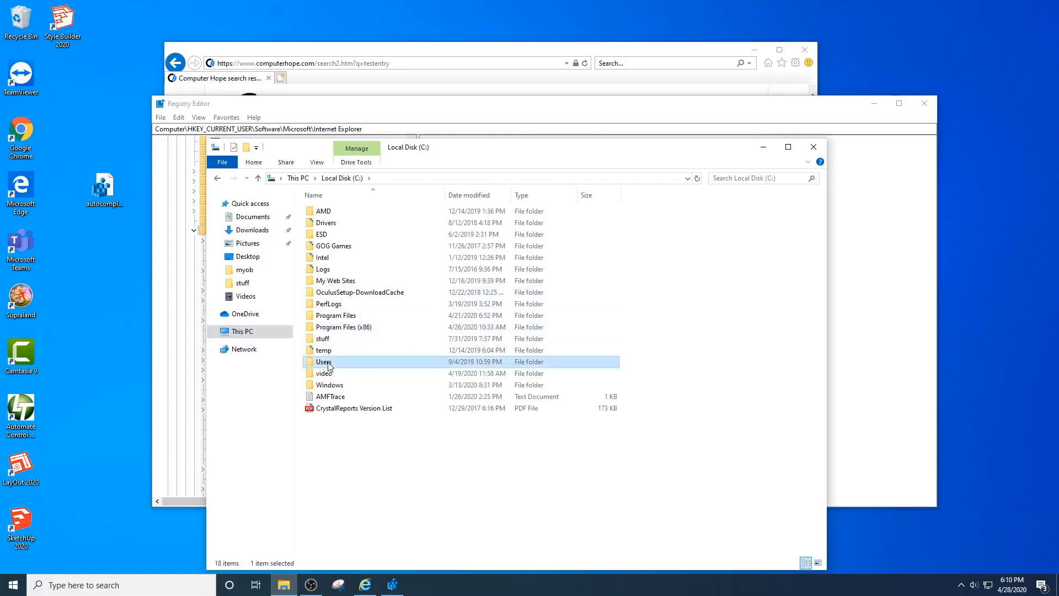
pyautogui.doubleClick(323, 361)
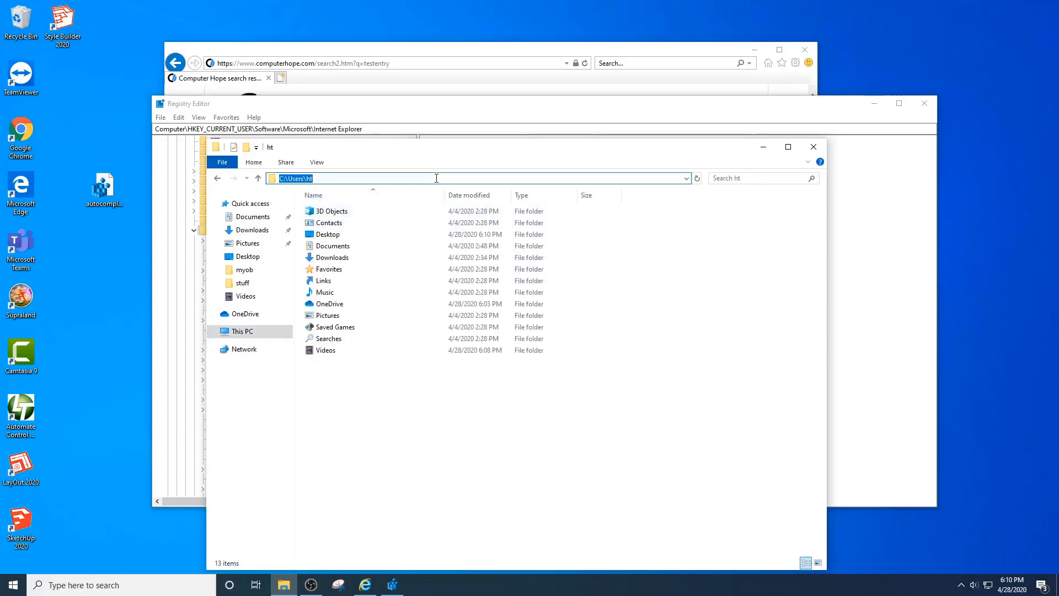
pyautogui.write('%appdata%')
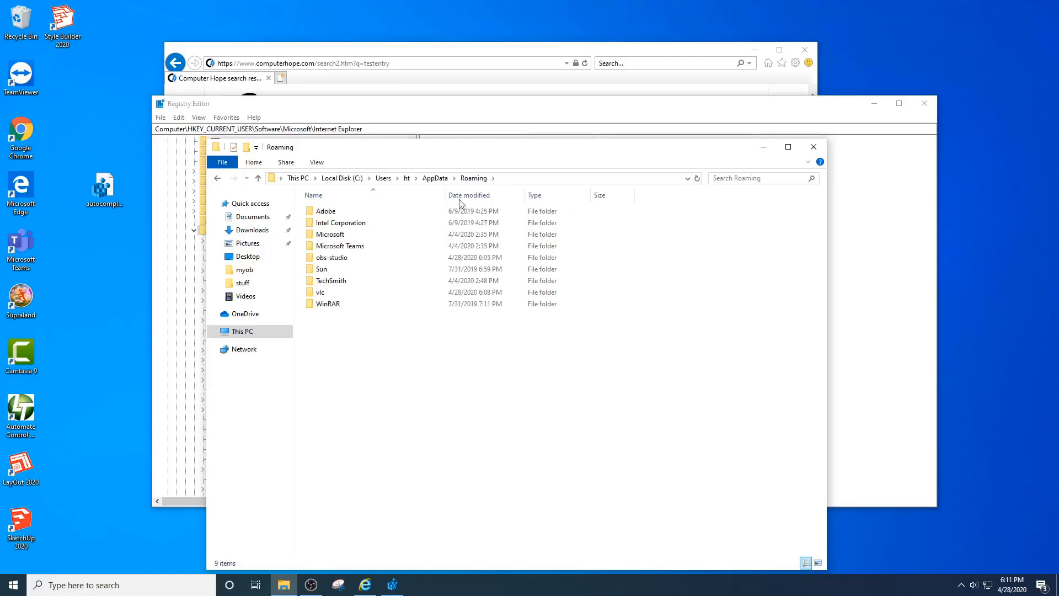
pyautogui.doubleClick(331, 234)
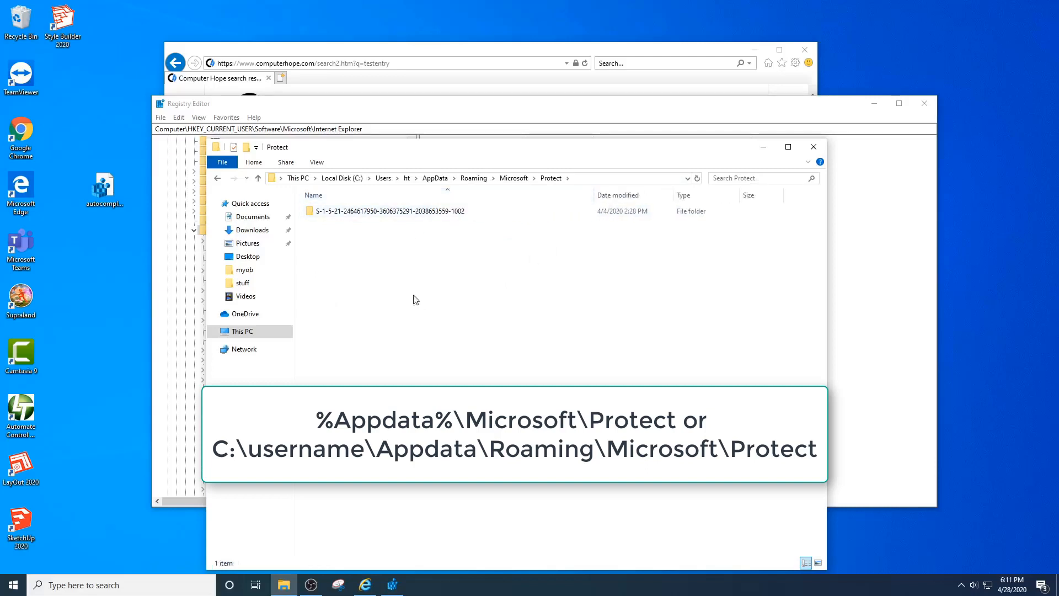
pyautogui.moveTo(385, 211)
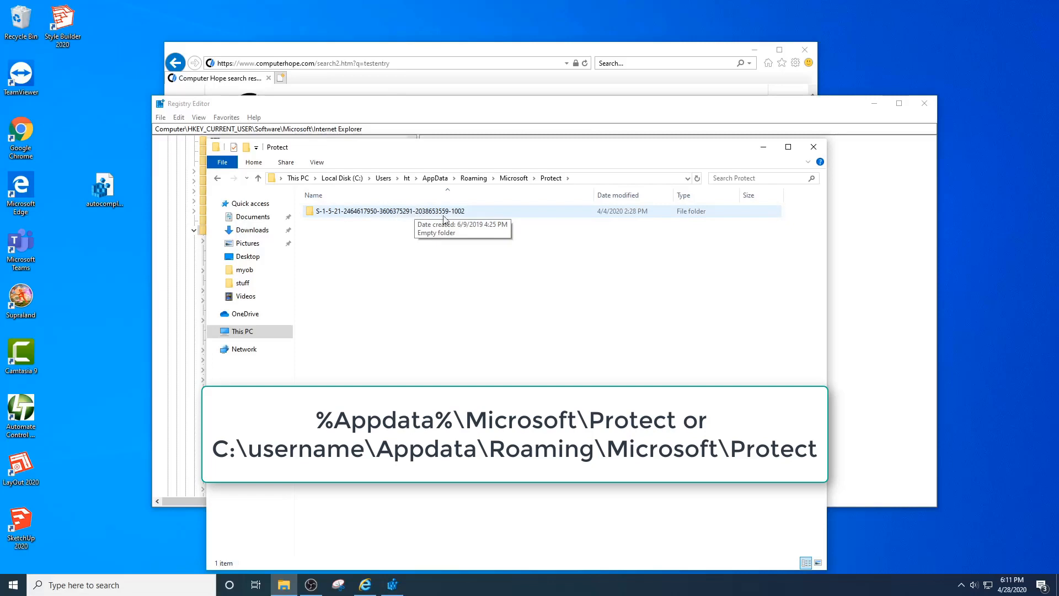
pyautogui.doubleClick(383, 211)
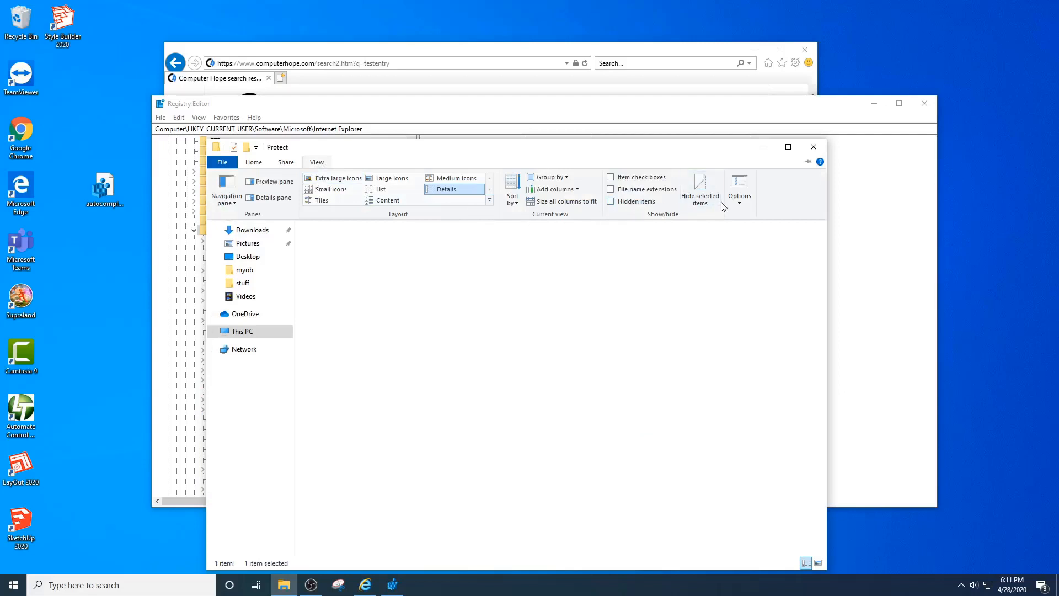
# Turn on 'Show hidden files, folders, and drives' in Folder Options.
pyautogui.click(739, 184)
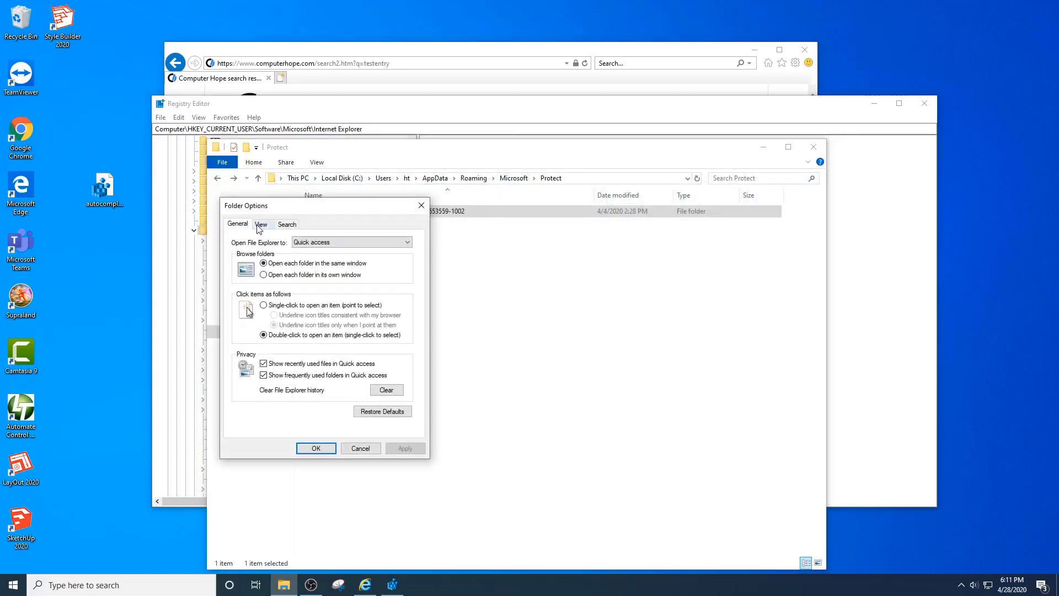
pyautogui.click(261, 223)
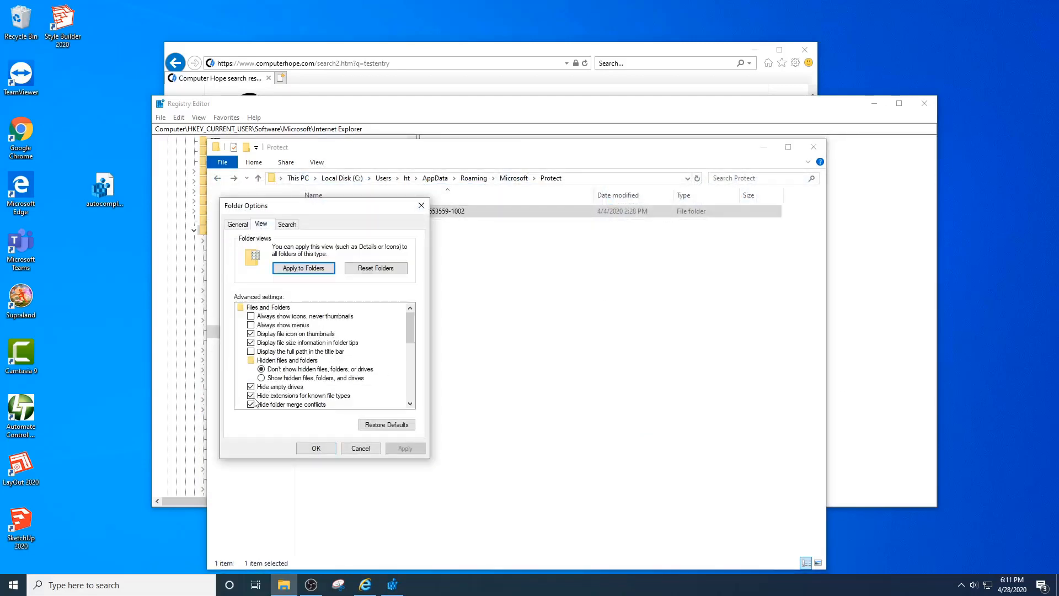
pyautogui.click(261, 352)
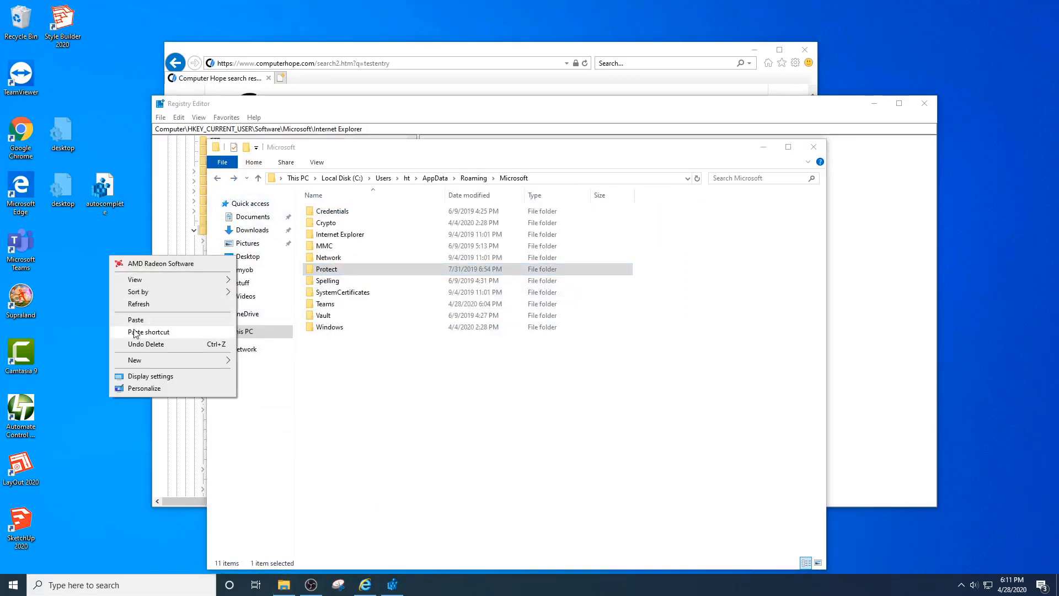
# Paste the copied Protect folder onto the desktop.
pyautogui.click(135, 320)
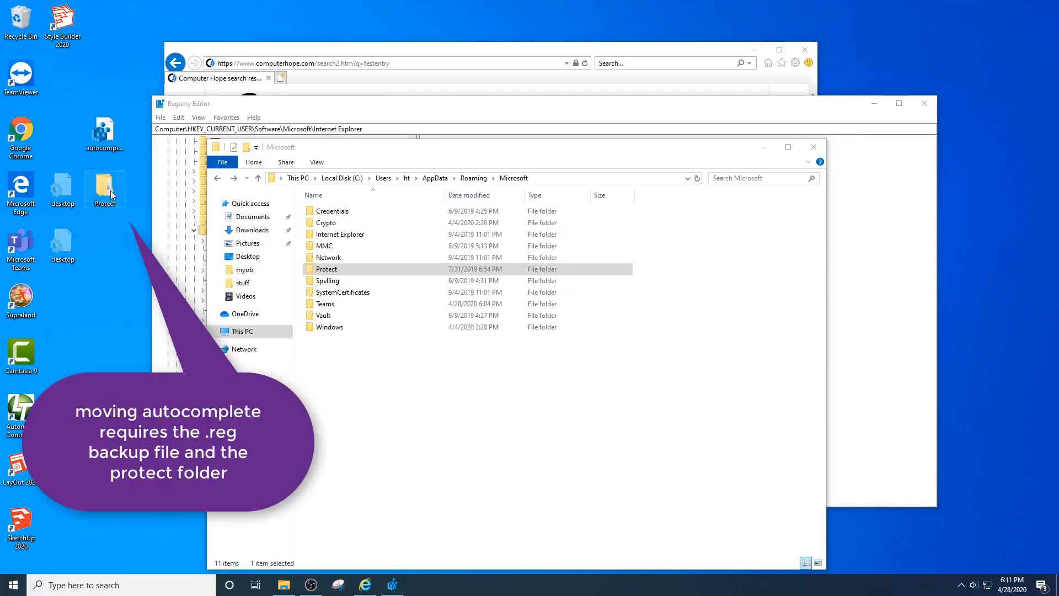
pyautogui.moveTo(105, 189)
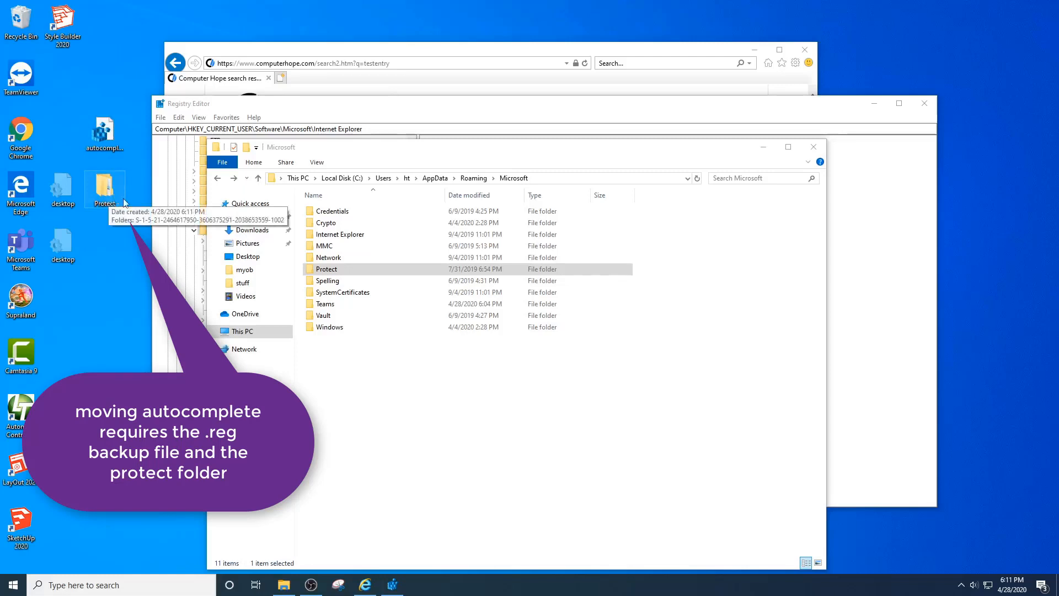
pyautogui.moveTo(177, 272)
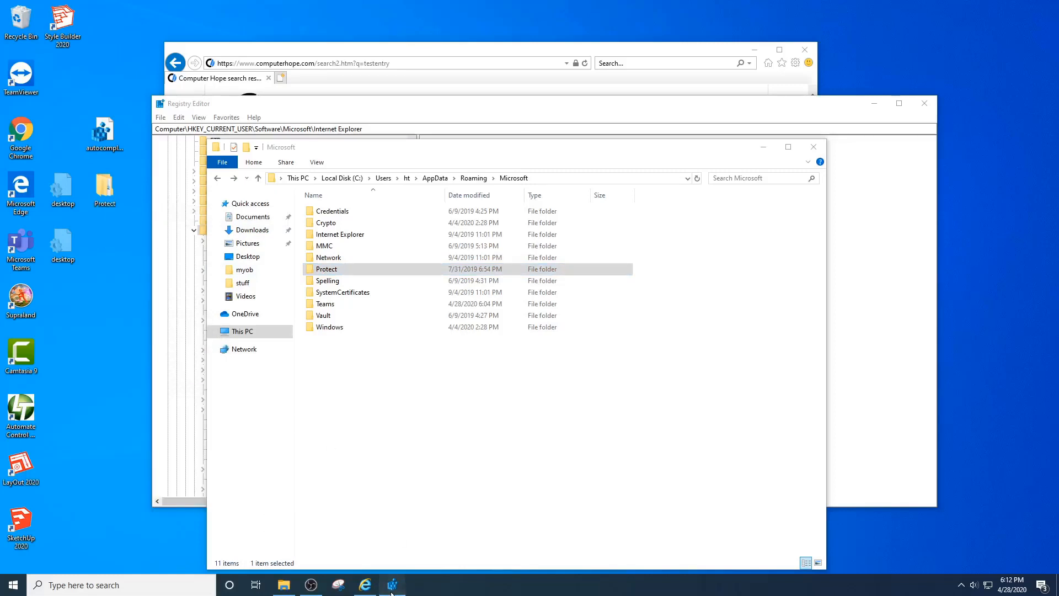
# Delete Internet Explorer's AutoComplete history, including form data and passwords, via Internet Options.
pyautogui.click(794, 63)
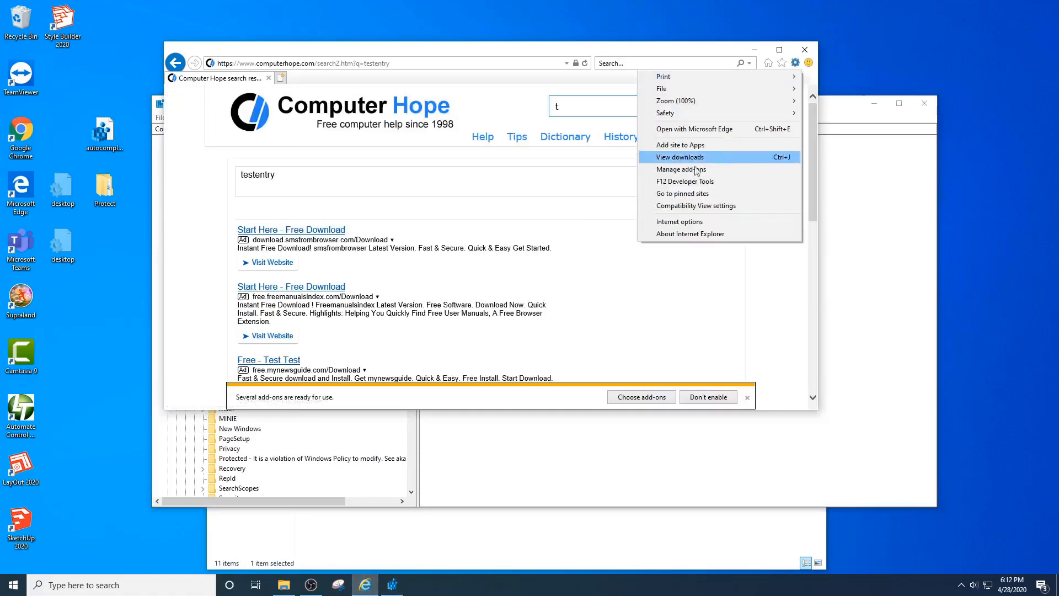
pyautogui.click(679, 221)
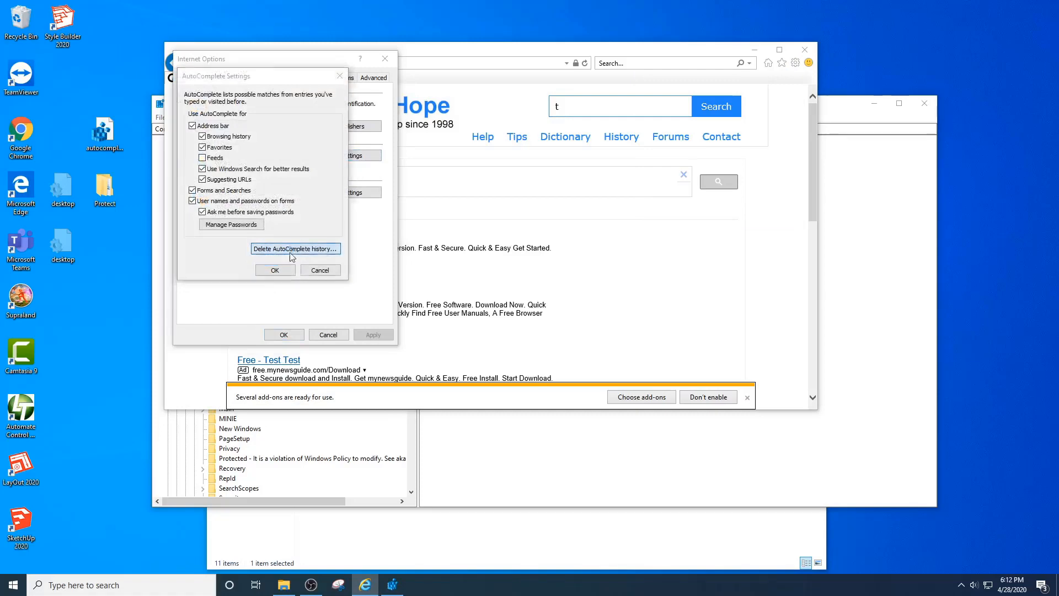
pyautogui.click(294, 248)
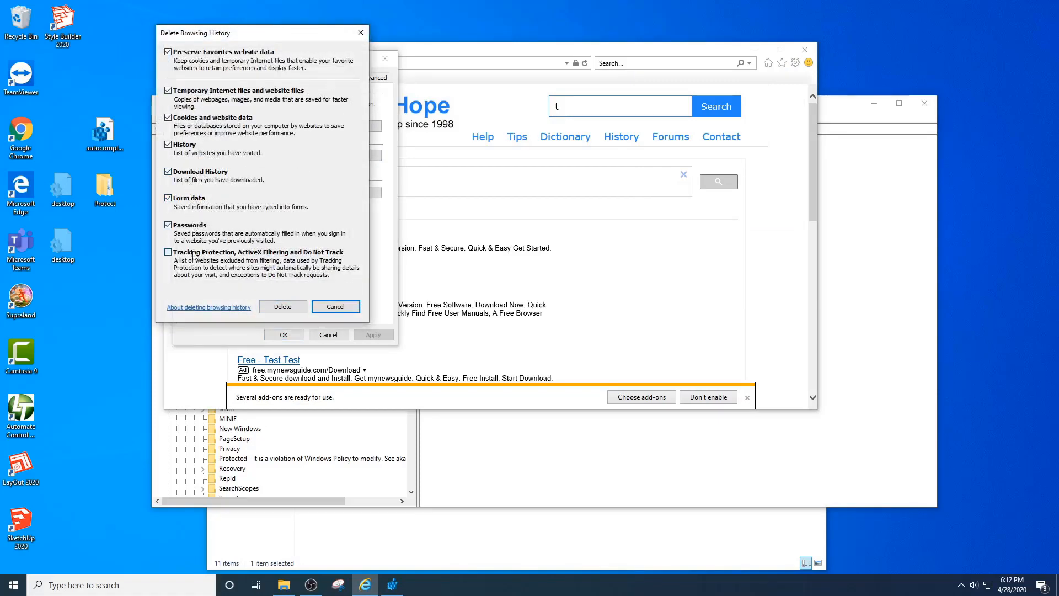
pyautogui.click(282, 306)
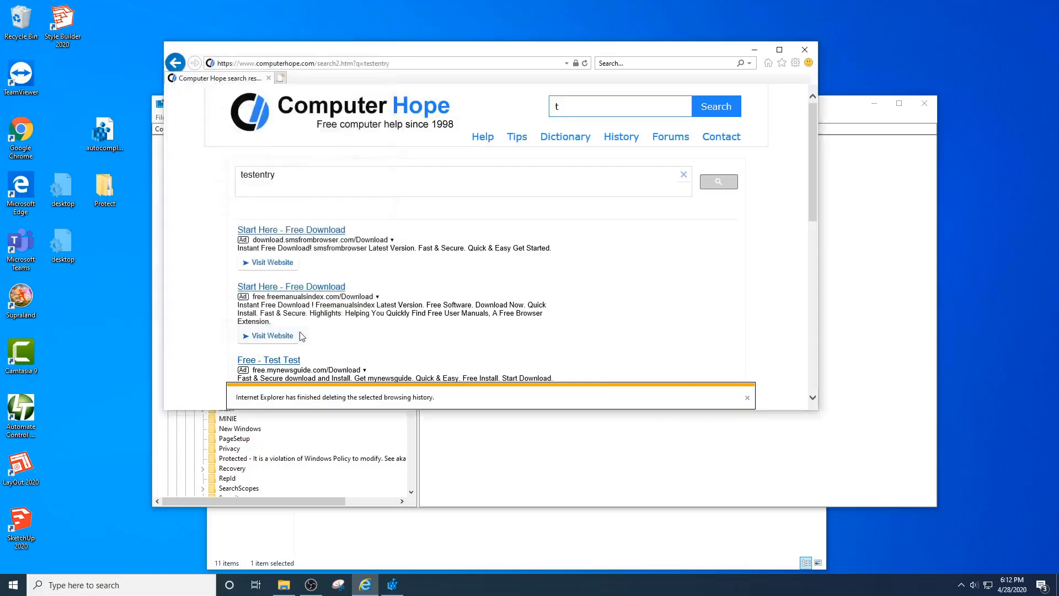
pyautogui.moveTo(720, 137)
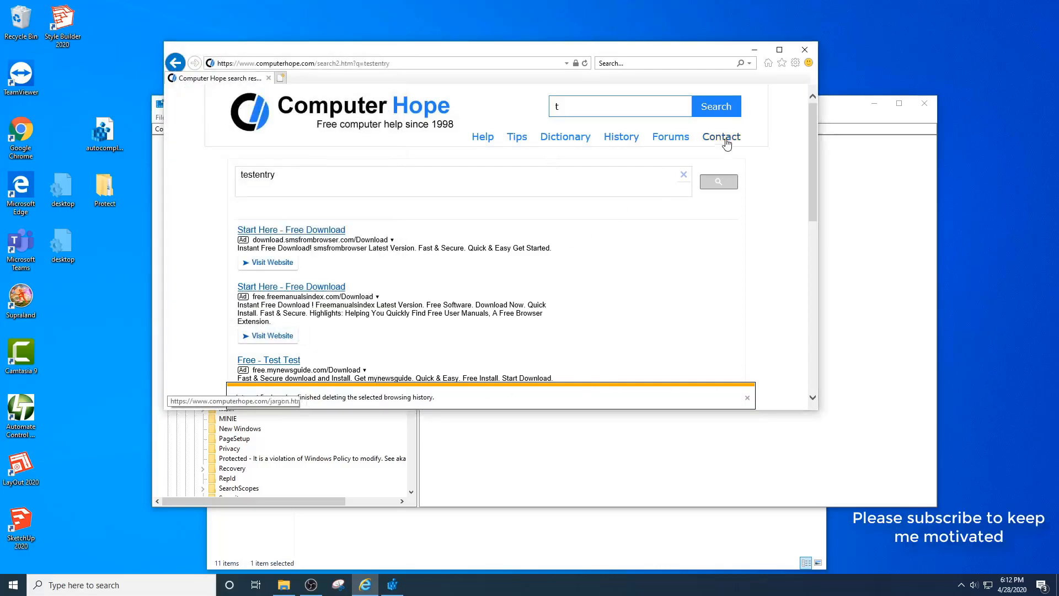
# Import autocomplete.reg from the desktop and dismiss the 'not all data written' error.
pyautogui.write('es')
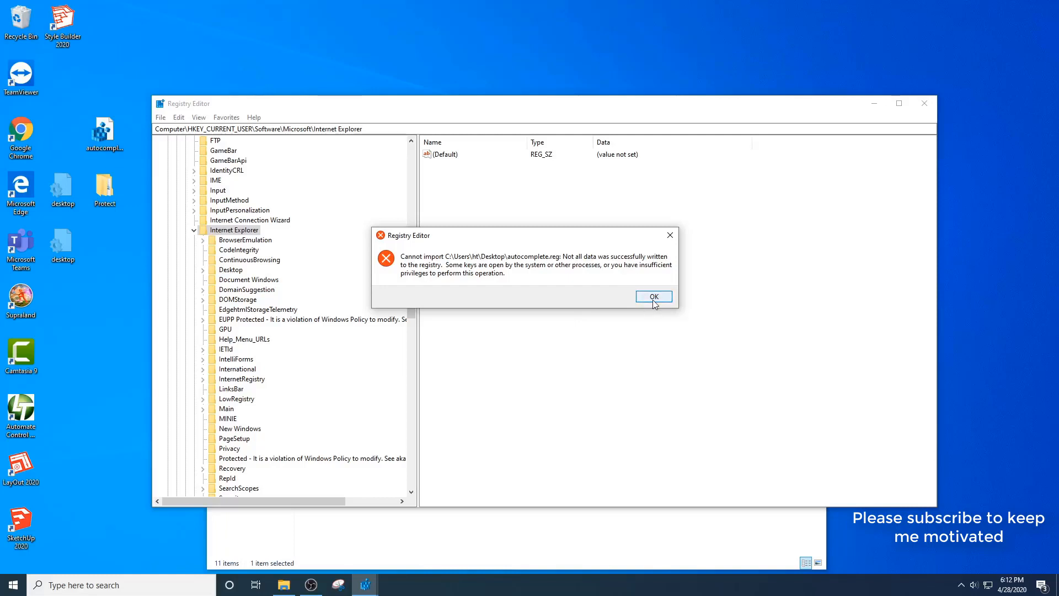
pyautogui.click(653, 297)
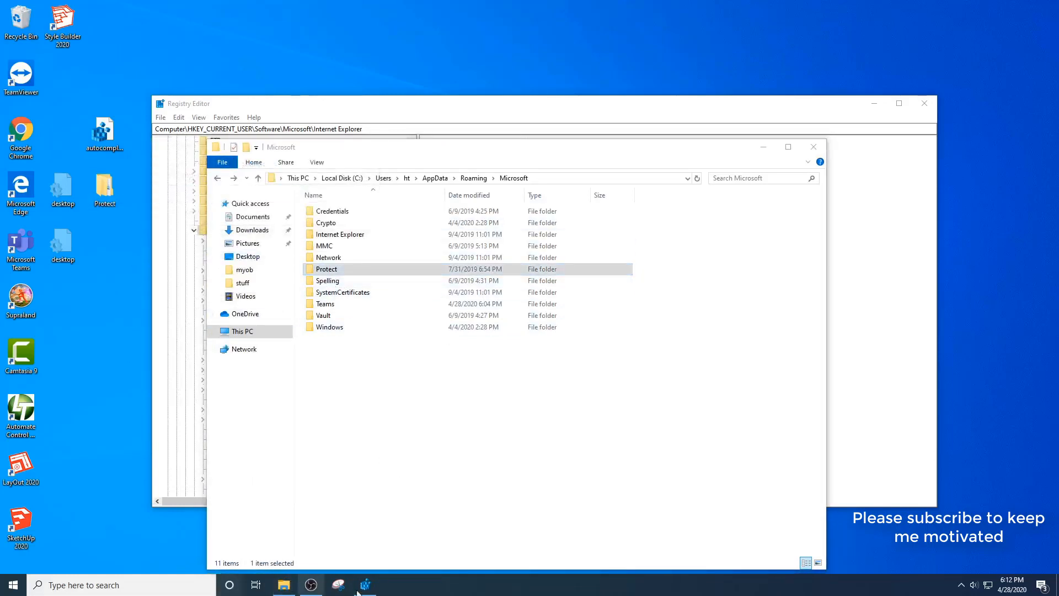
# Relaunch Internet Explorer on Computer Hope and type 't' in its search to test autocomplete.
pyautogui.write('internet Explorer')
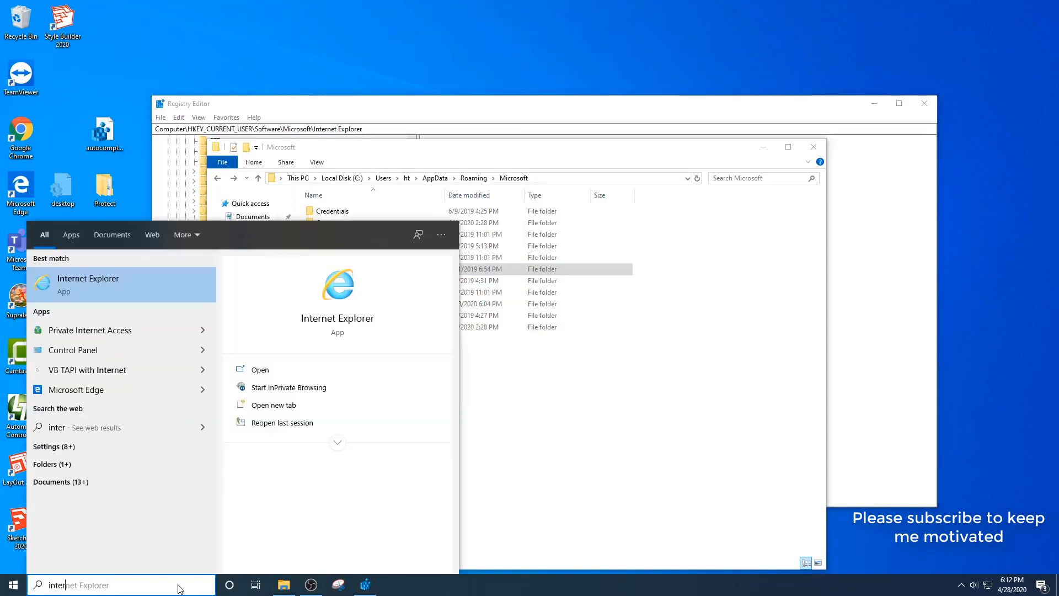
pyautogui.click(87, 283)
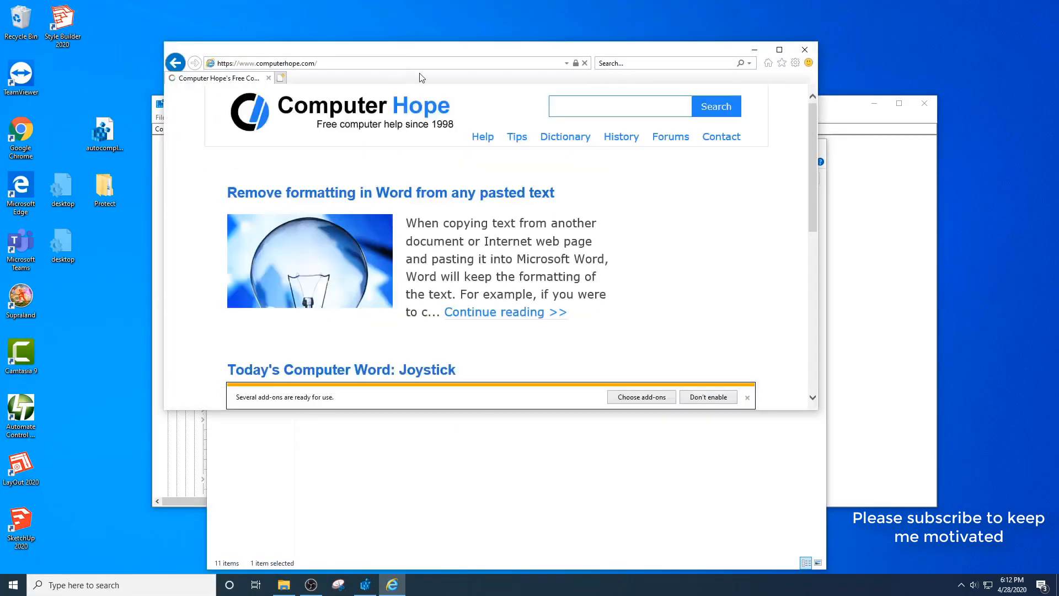
pyautogui.write('t')
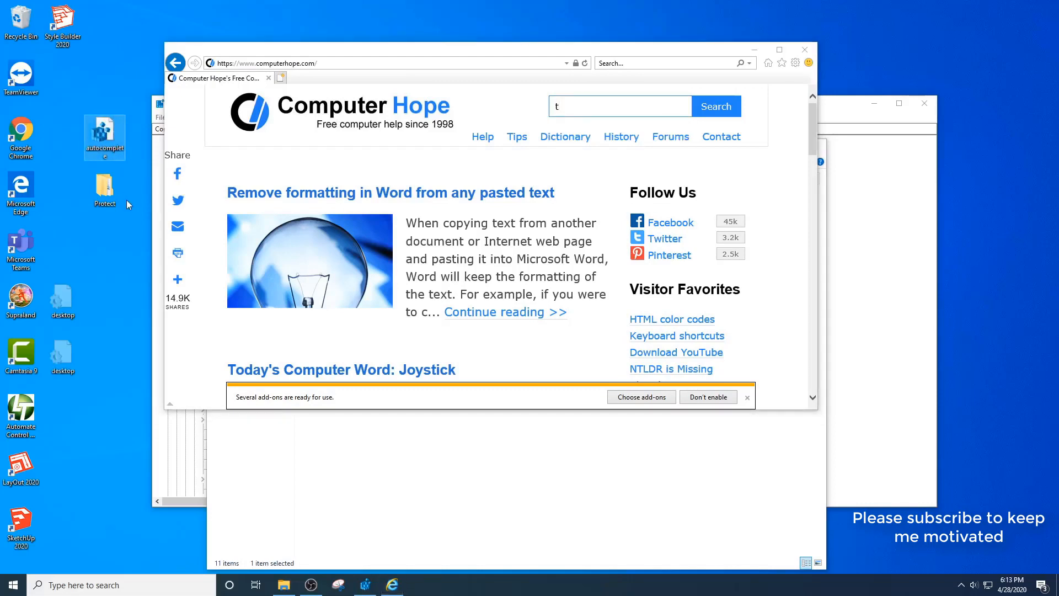
pyautogui.moveTo(101, 179)
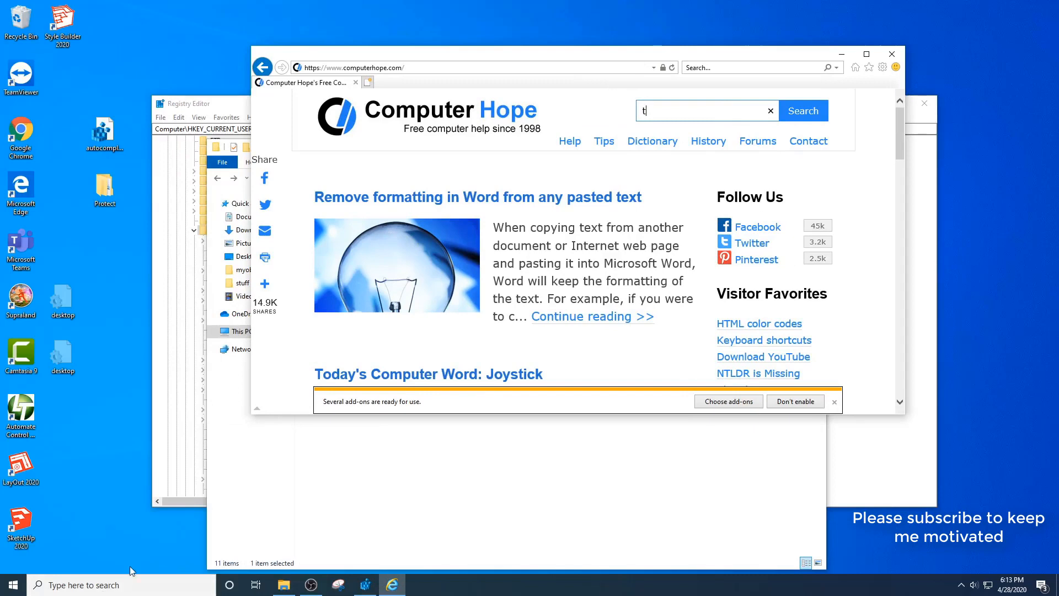
pyautogui.click(84, 585)
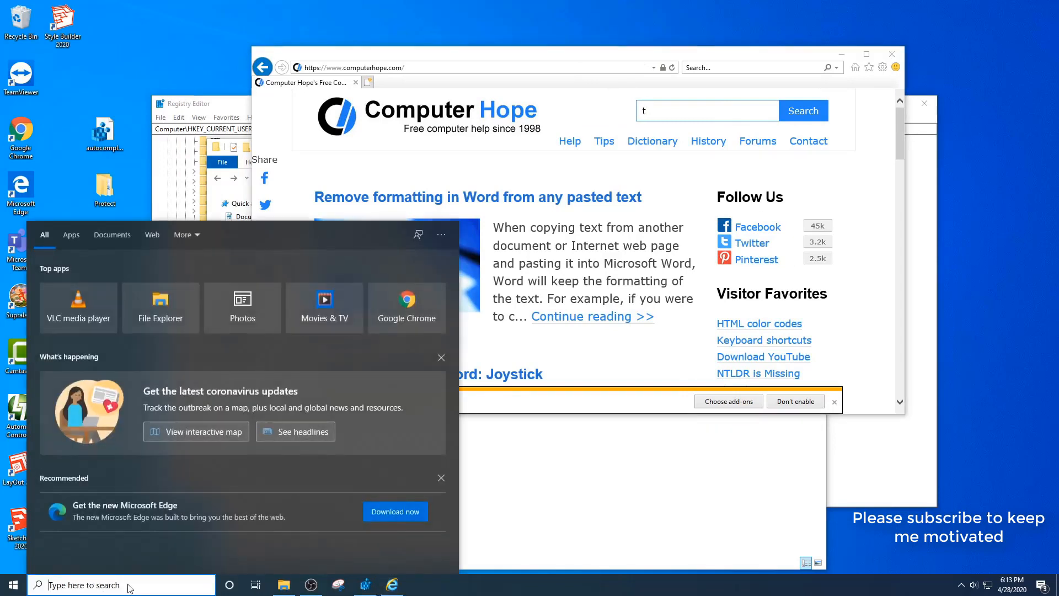